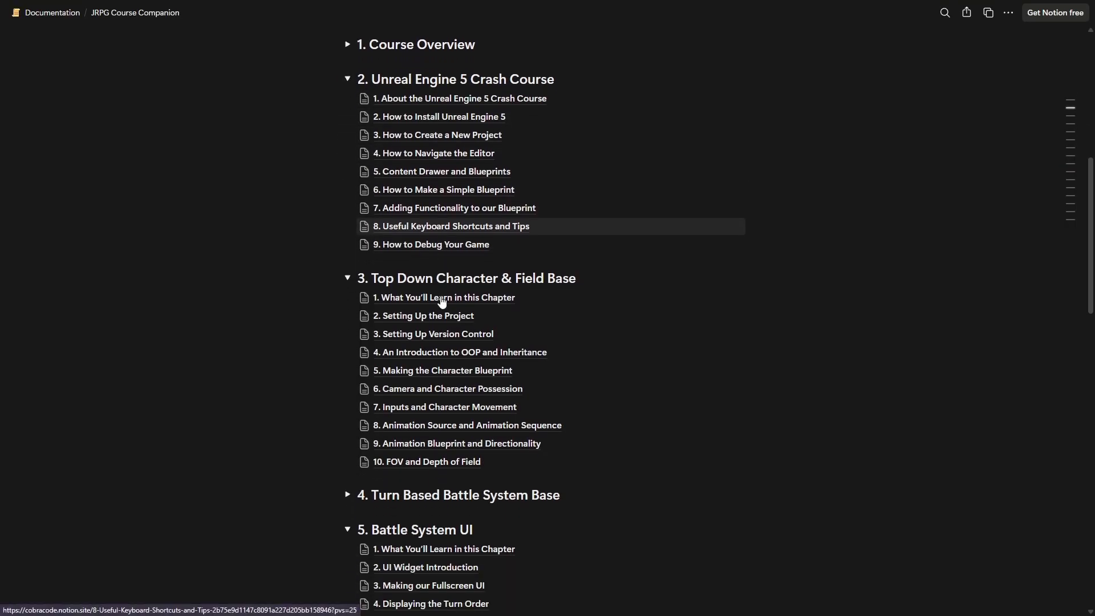
Pull a wire from the sphere's On Component Begin Overlap exec pin to search for a node.
scroll("down", 3)
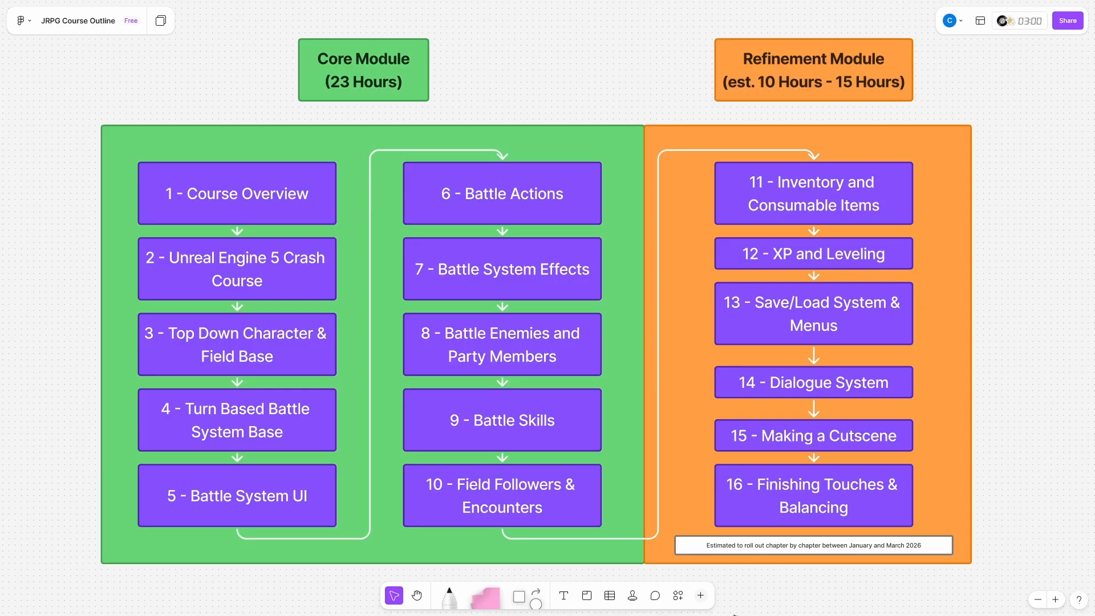
mouse_move(388, 324)
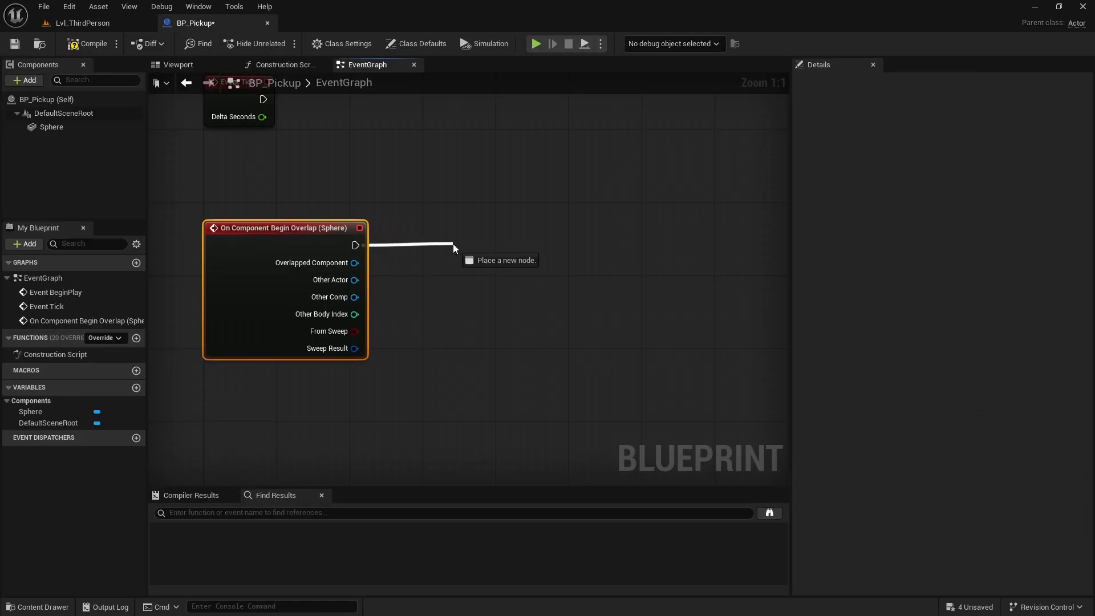
left_click(536, 43)
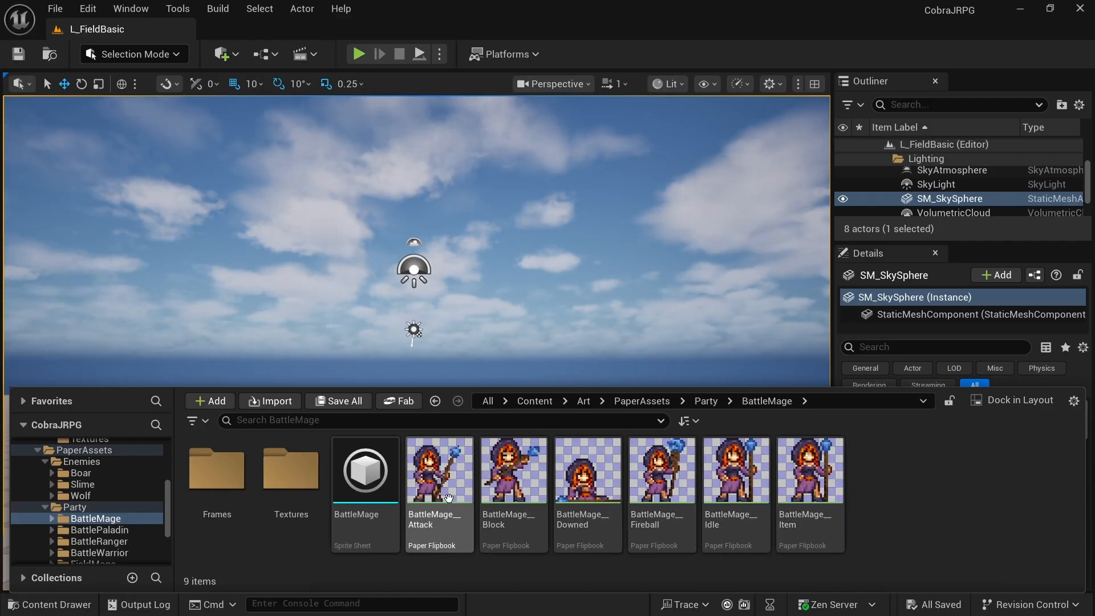
Go up to the Party art folder and enter the FieldMage sprite folder.
left_click(705, 400)
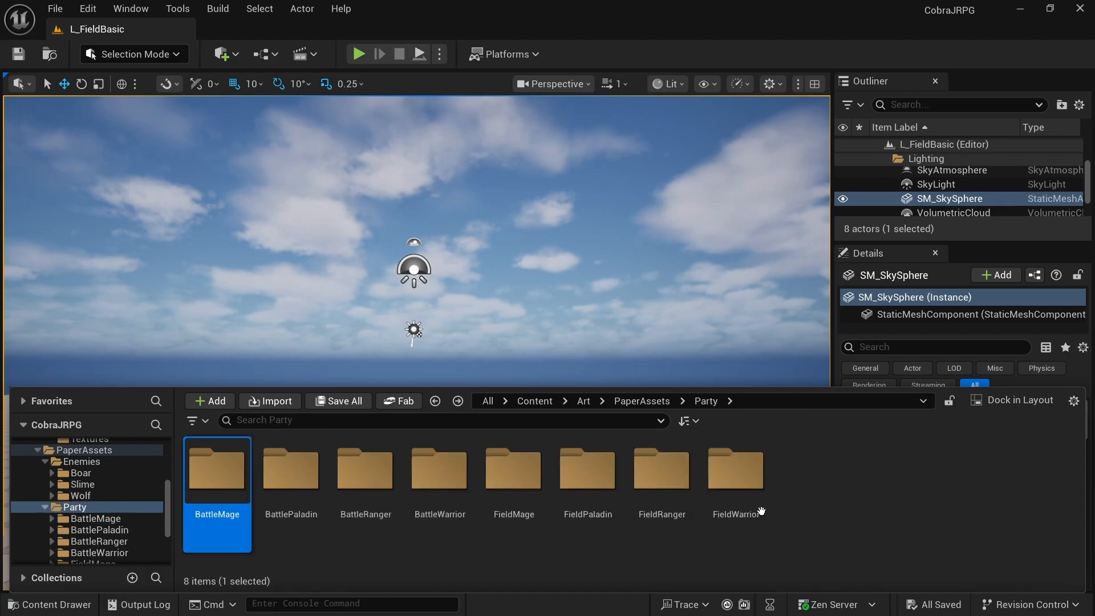
mouse_move(513, 482)
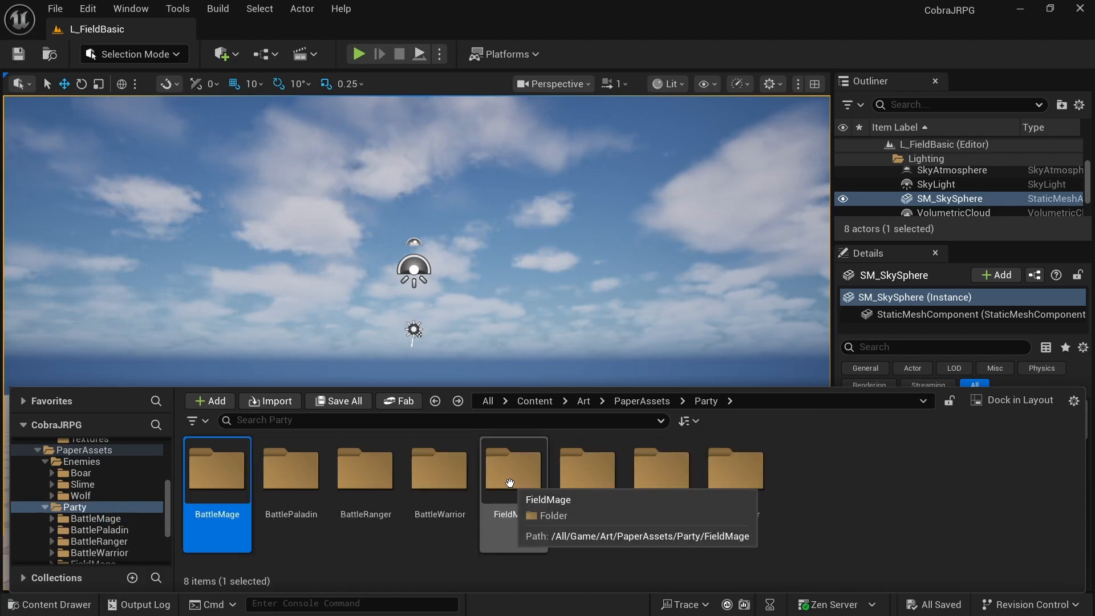
double_click(513, 468)
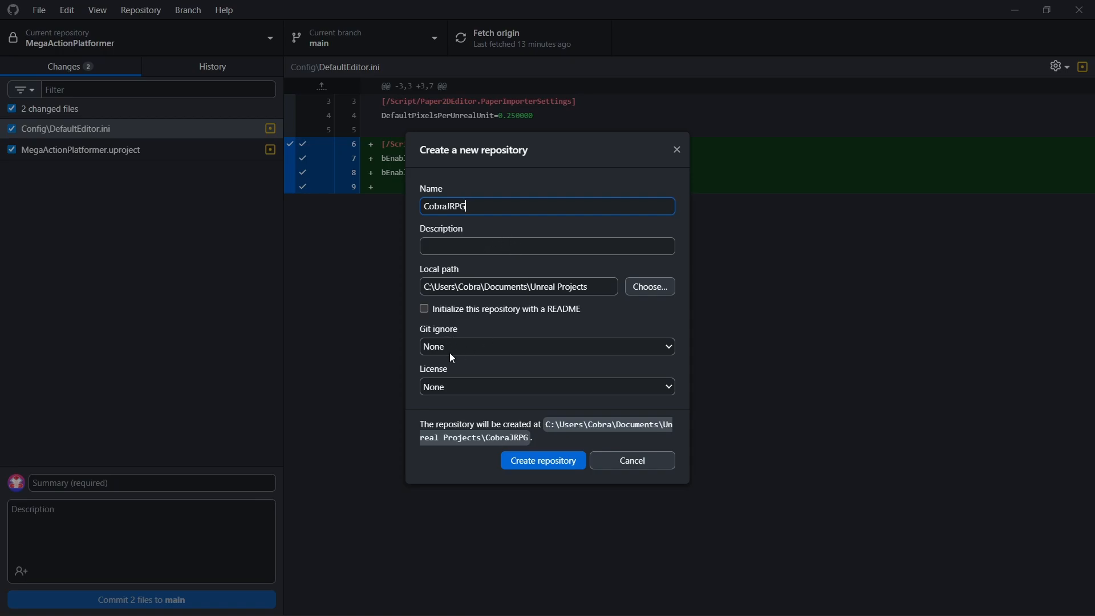
Choose a Git ignore template for the CobraJRPG repository.
left_click(546, 346)
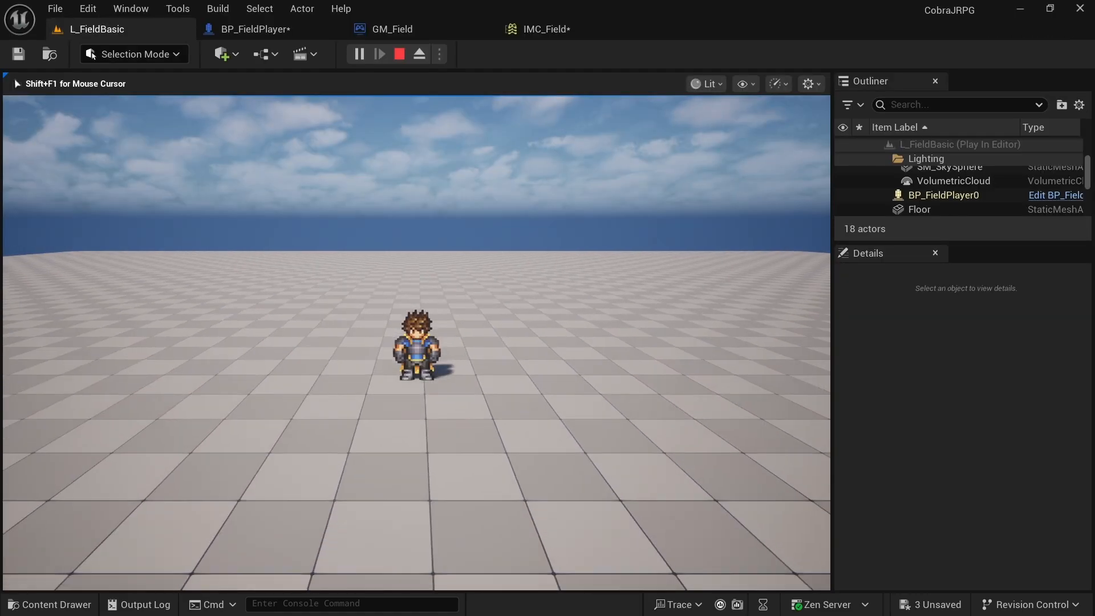
Focus the running field game to control the pixel-art hero.
left_click(712, 28)
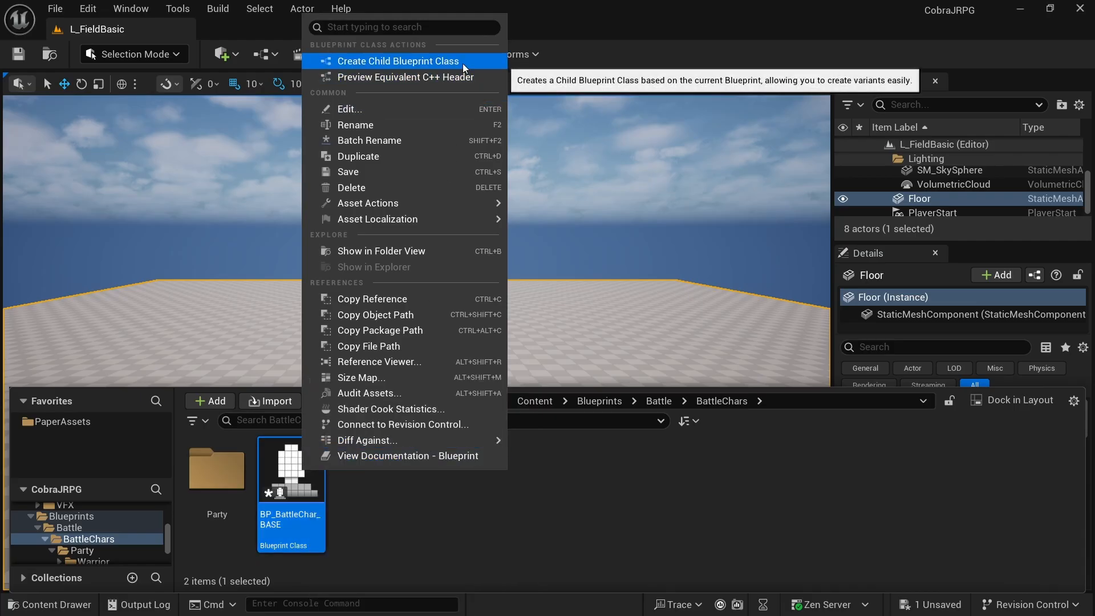
Create a child blueprint of BP_BattleChar_BASE and focus the running L_BattleBasic battle.
left_click(399, 61)
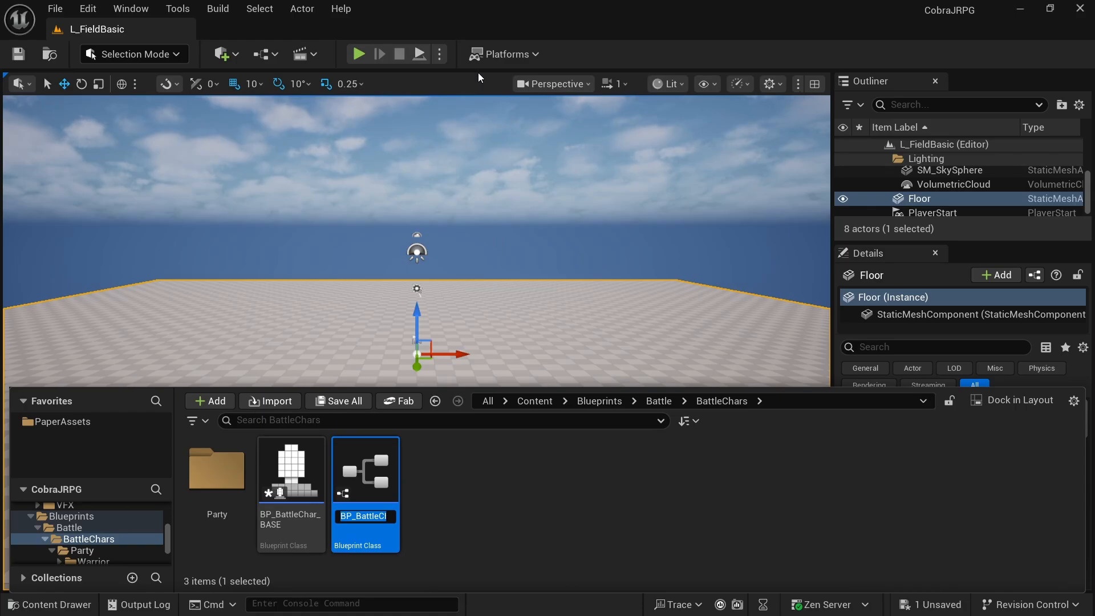
left_click(359, 54)
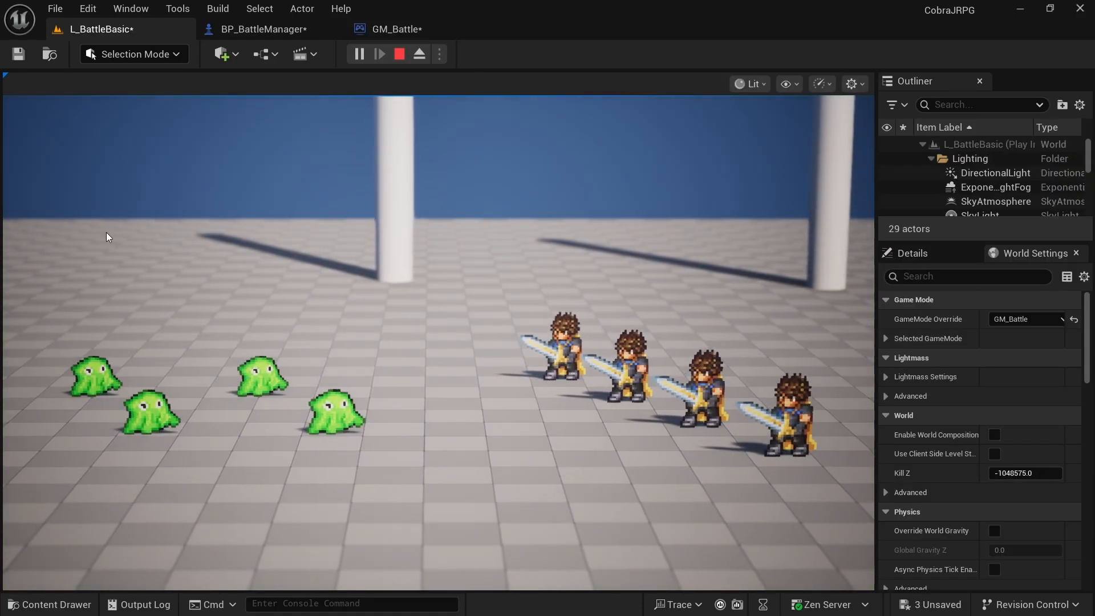
left_click(266, 29)
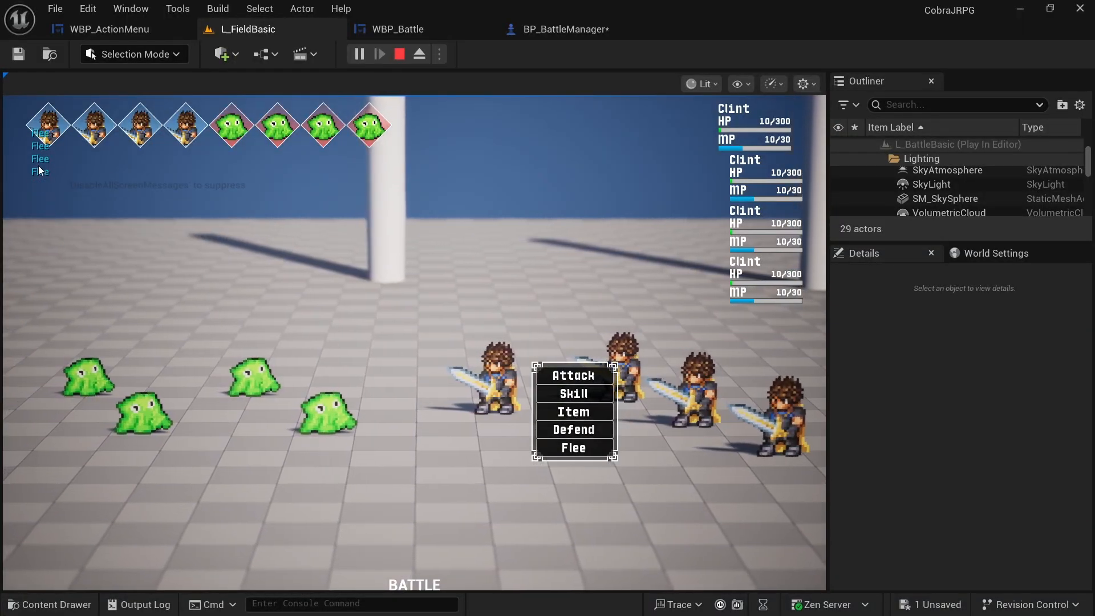
Choose a command such as Flee from the battle action menu.
left_click(265, 29)
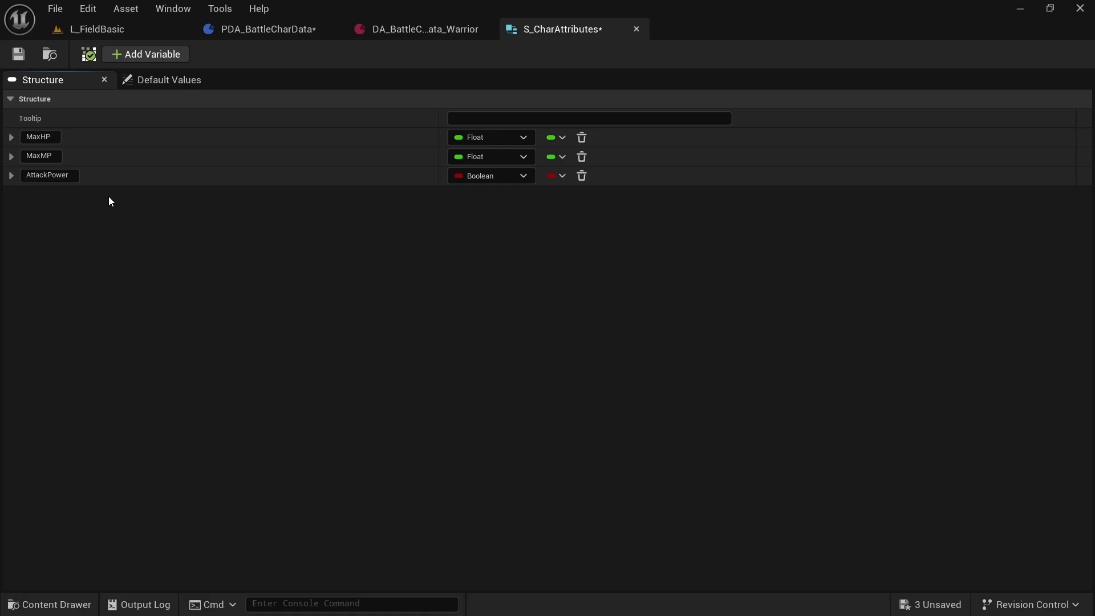
Add a variable to the S_CharAttributes structure for its stat members.
left_click(146, 54)
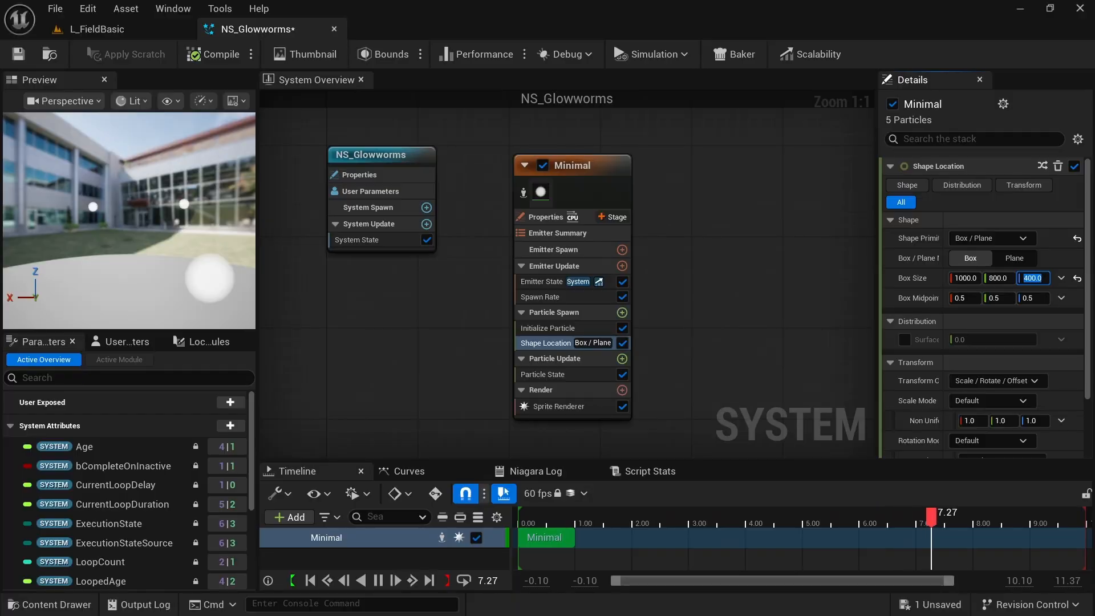
Confirm the glowworm box size, search 'ns_s' for a skill effect, and brighten the damage number colour.
left_click(245, 28)
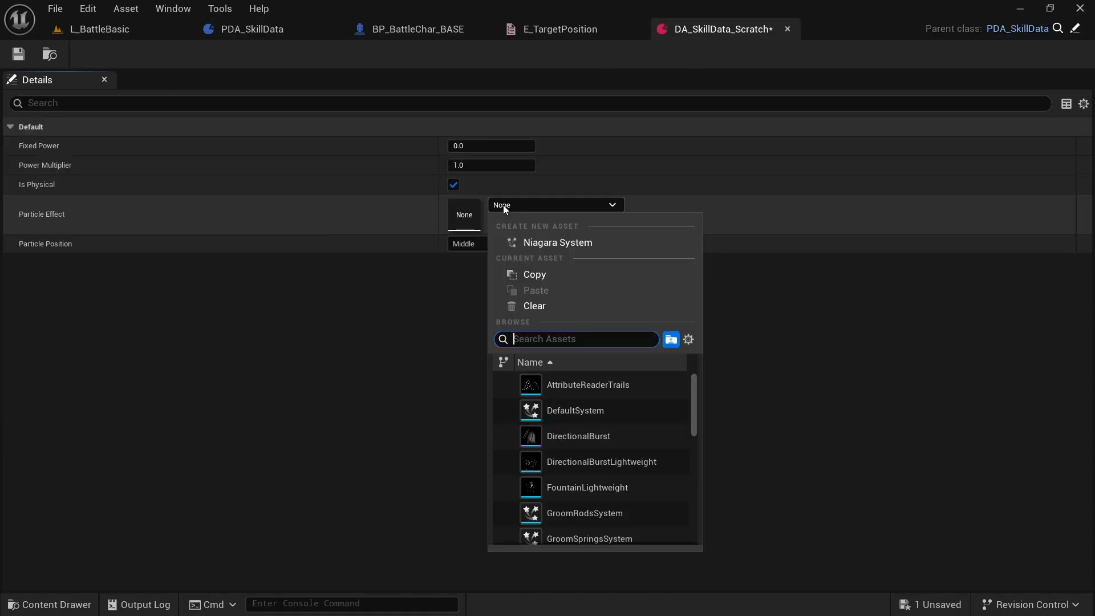
type("ns_s")
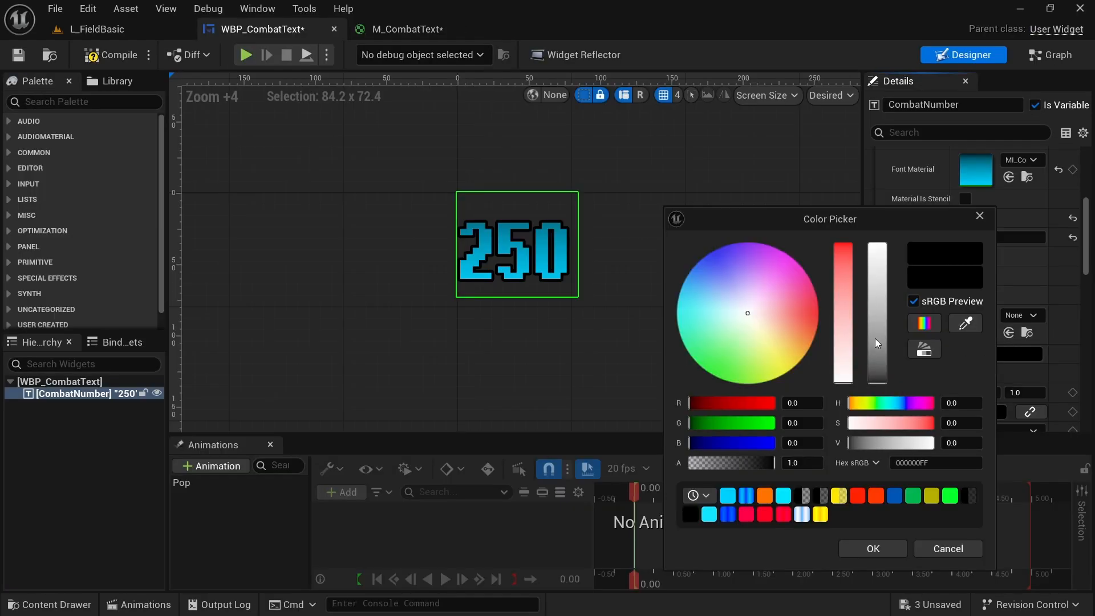
left_click_drag(877, 342, 877, 252)
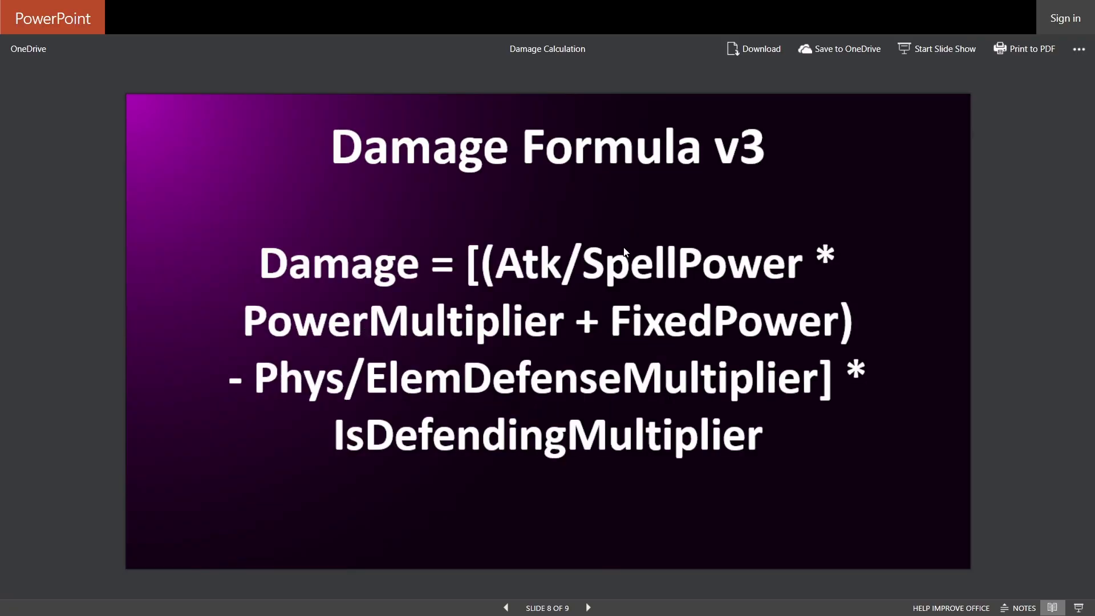
mouse_move(474, 195)
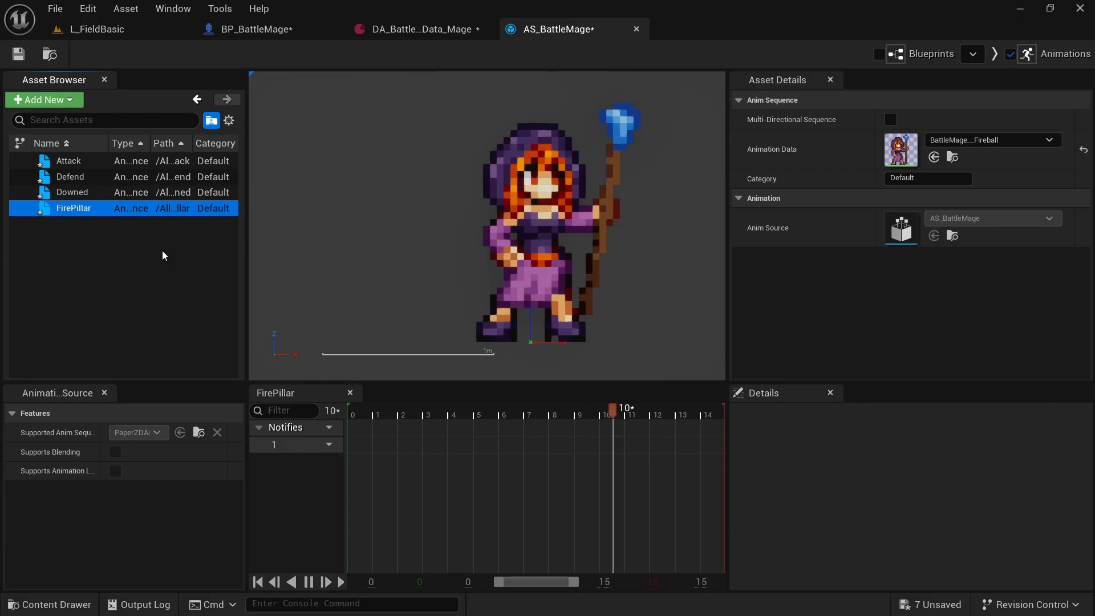
Register the FirePillar animation using the BattleMage_Fireball flipbook in AS_BattleMage.
left_click(49, 604)
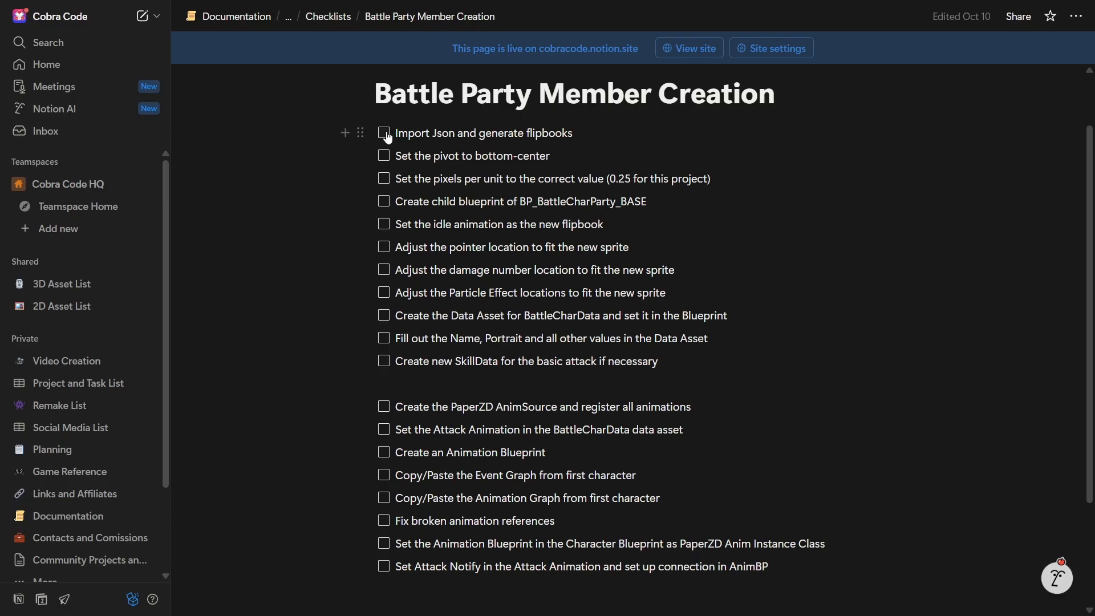
Tick 'Import Json and generate flipbooks' as done in the Battle Party Member Creation checklist.
left_click(383, 156)
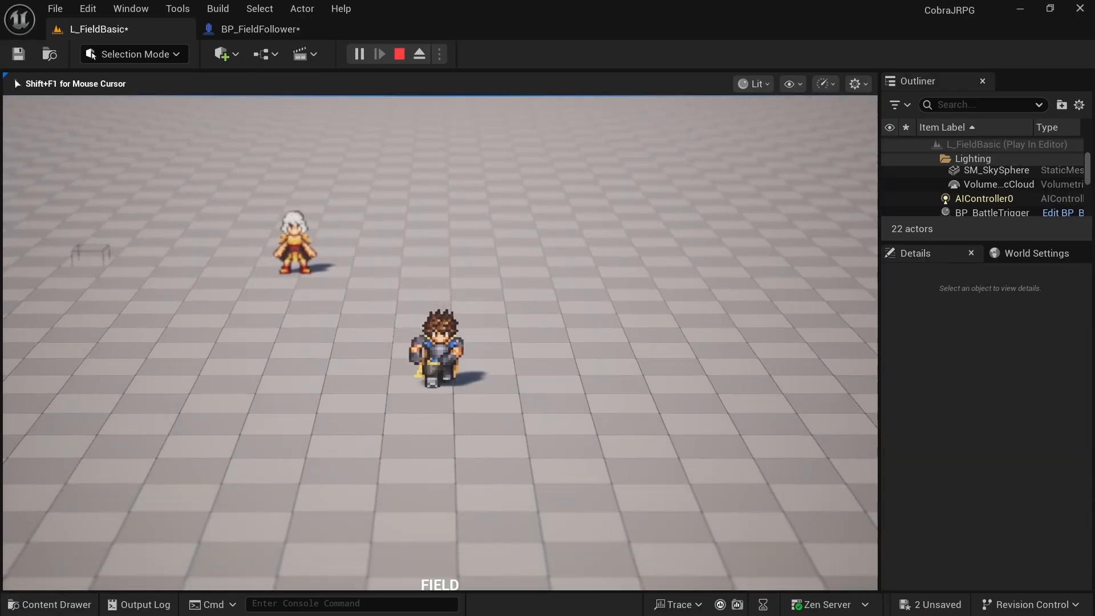
Focus the running L_FieldBasic game to watch the follower, then load L_Field_Blockout's landscape.
left_click(557, 29)
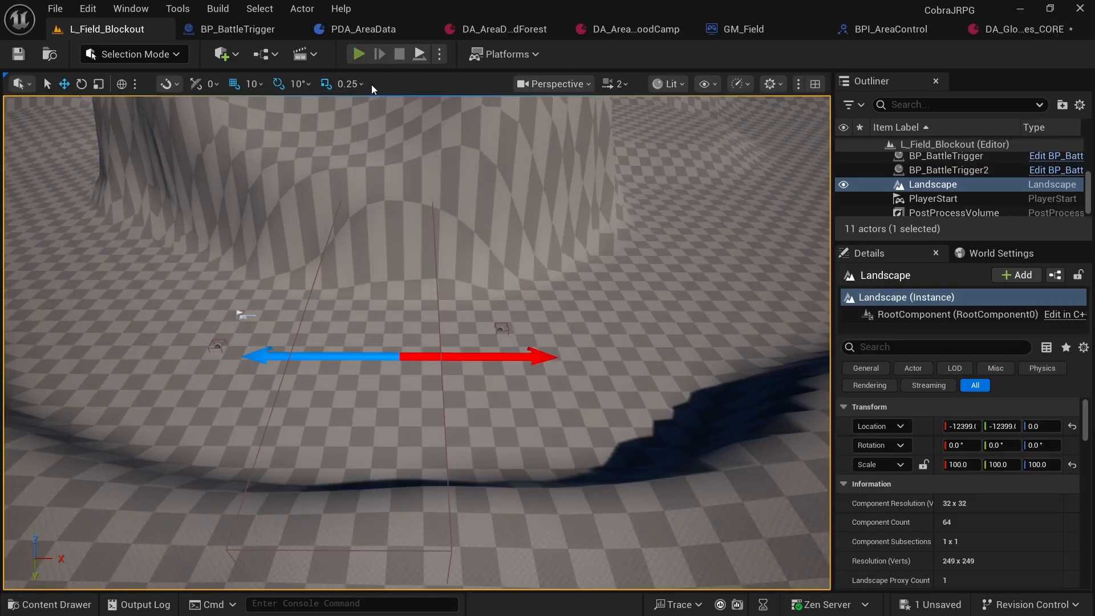
left_click(358, 54)
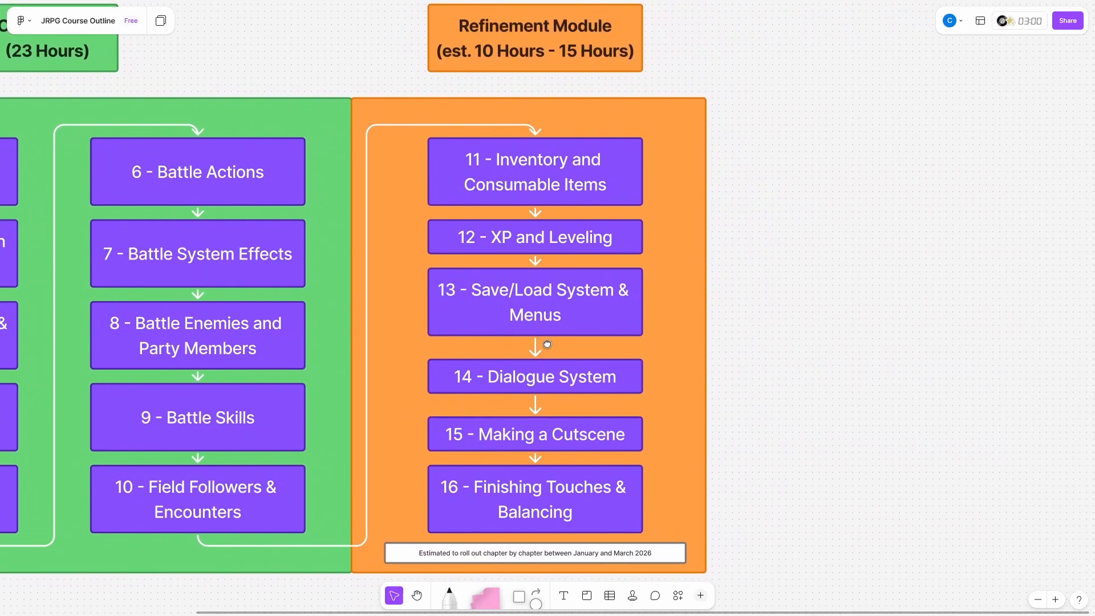
scroll("down", 3)
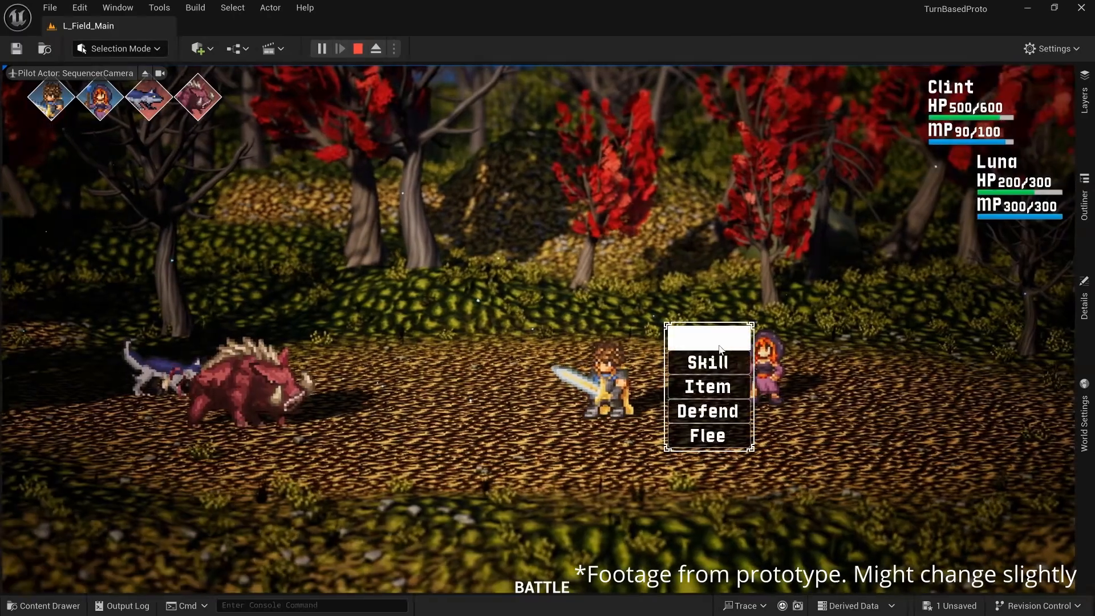
Choose Attack from the battle command menu against the boar and wolf.
left_click(707, 387)
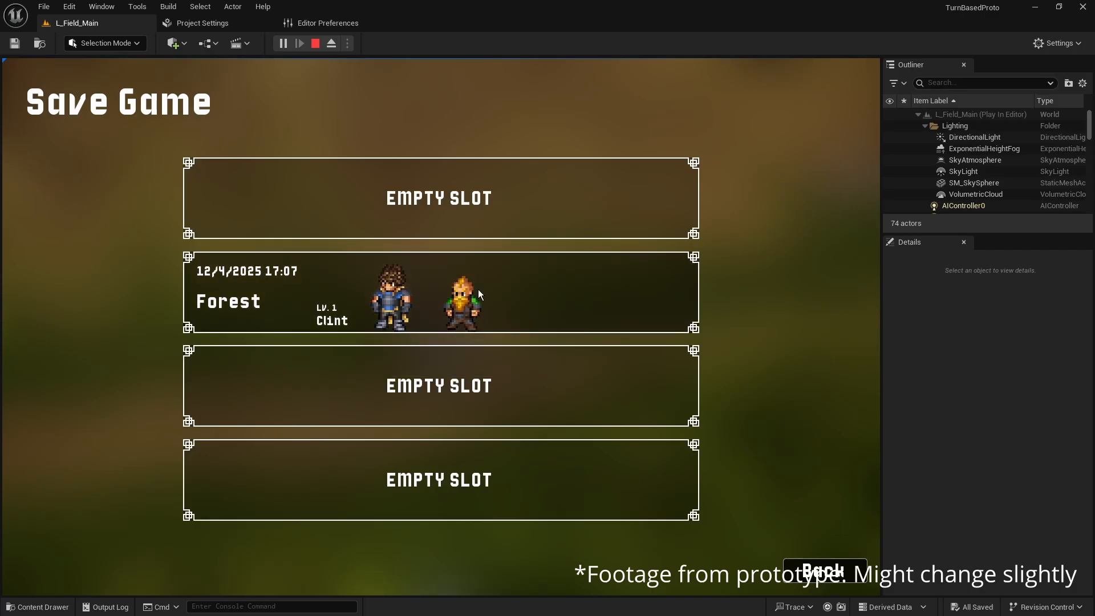
Overwrite the occupied Forest save slot with Yes, then play L_MainMenu.
left_click(439, 292)
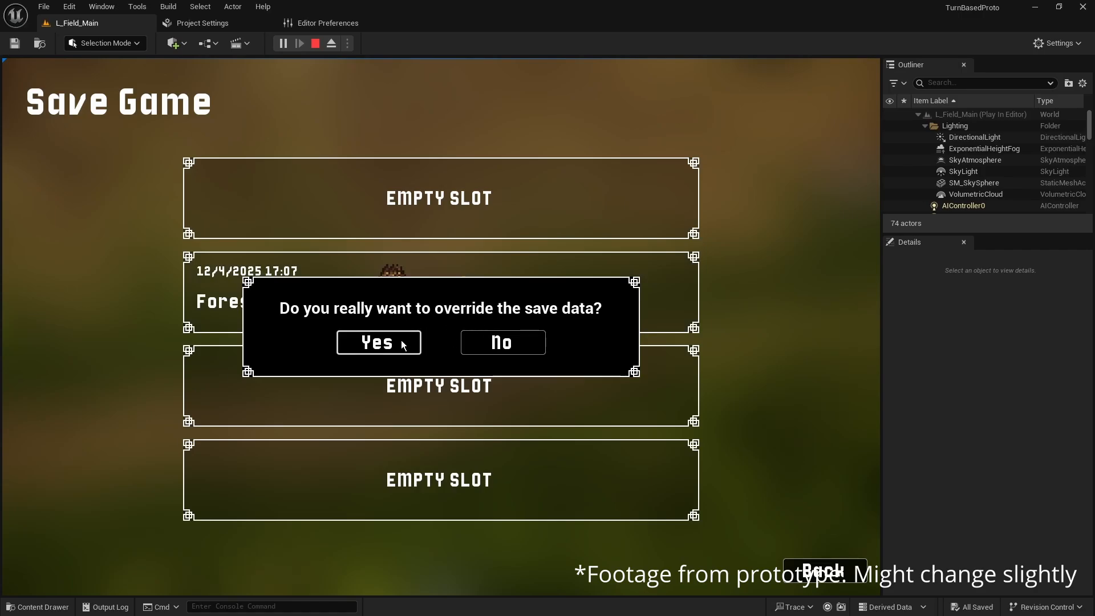
left_click(377, 342)
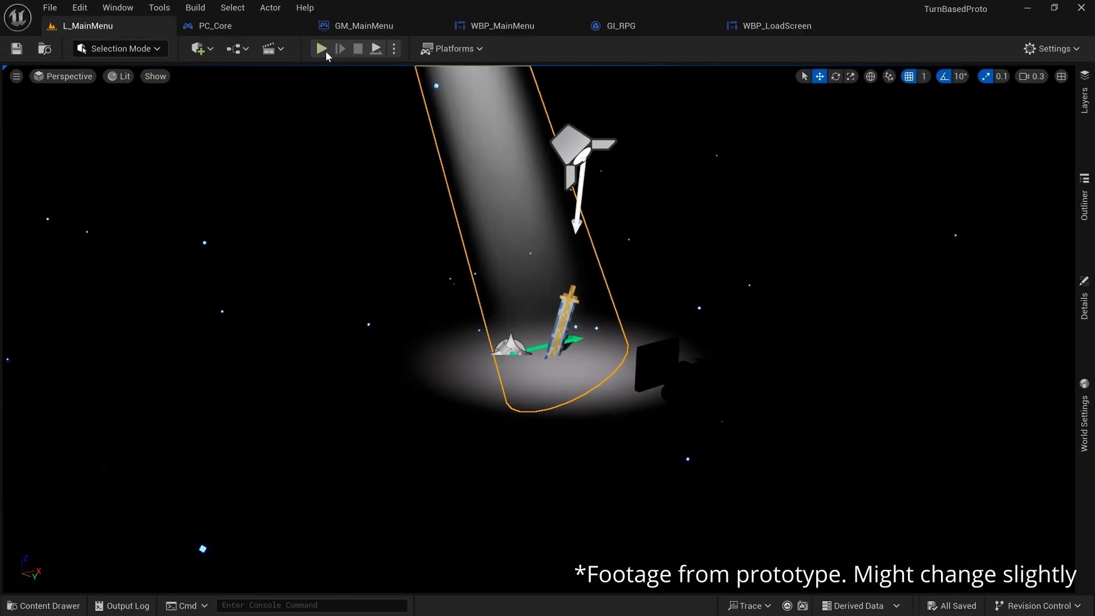
left_click(320, 48)
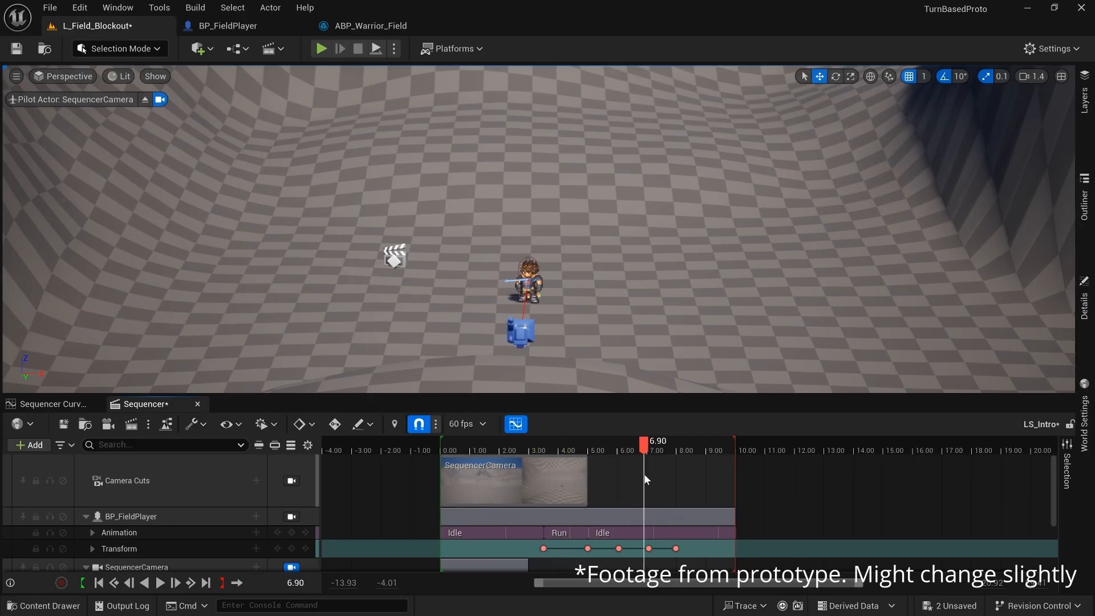
Scrub the LS_Intro Sequencer timeline to preview the hero's idle-to-run cutscene.
left_click(321, 48)
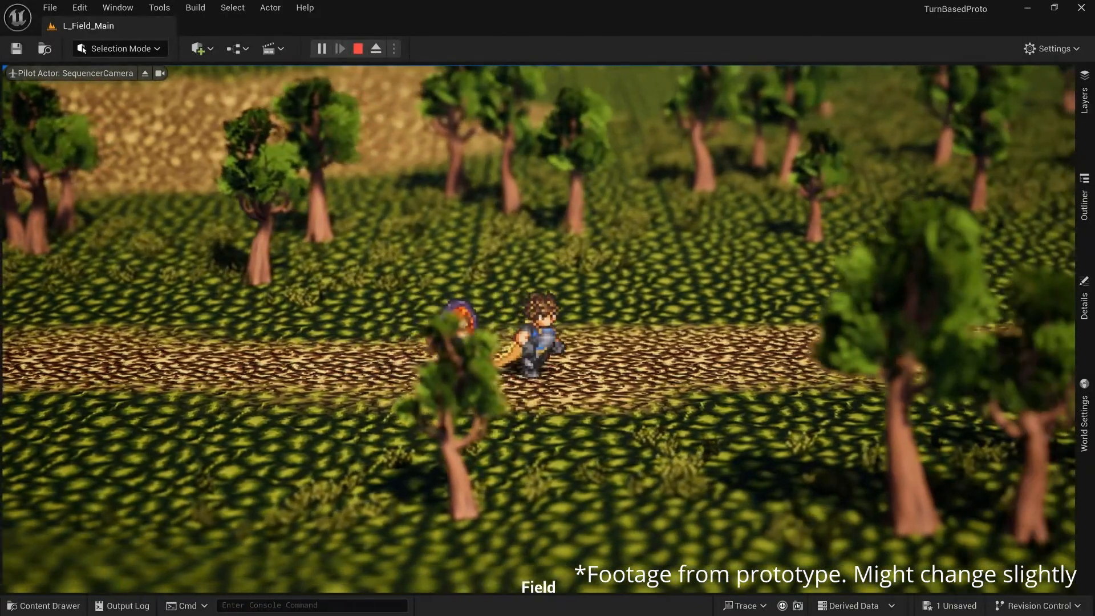